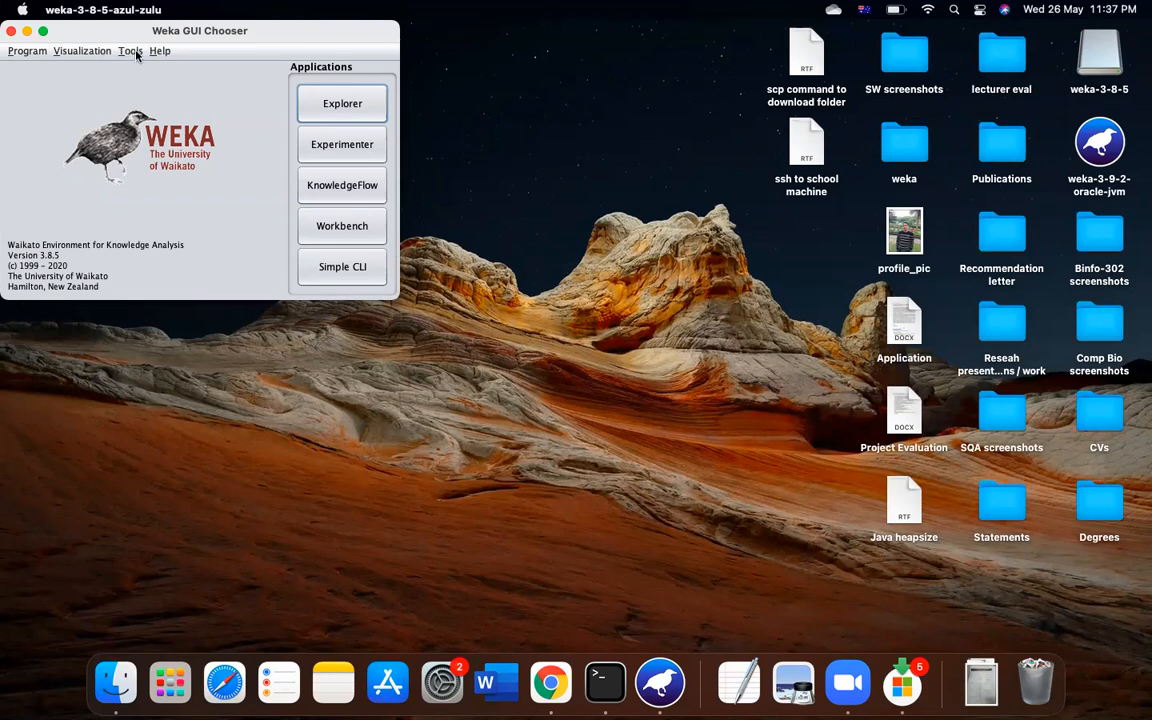
# Open the Package Manager from the GUI Chooser's Tools menu
pyautogui.click(130, 50)
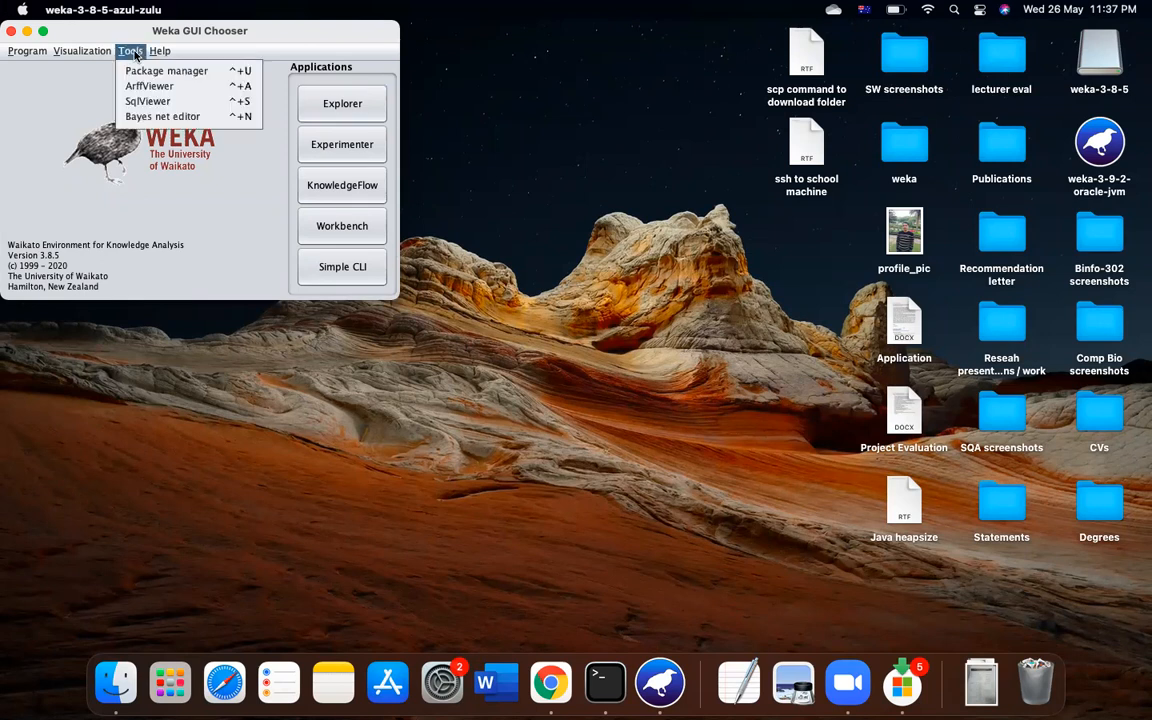
pyautogui.click(144, 74)
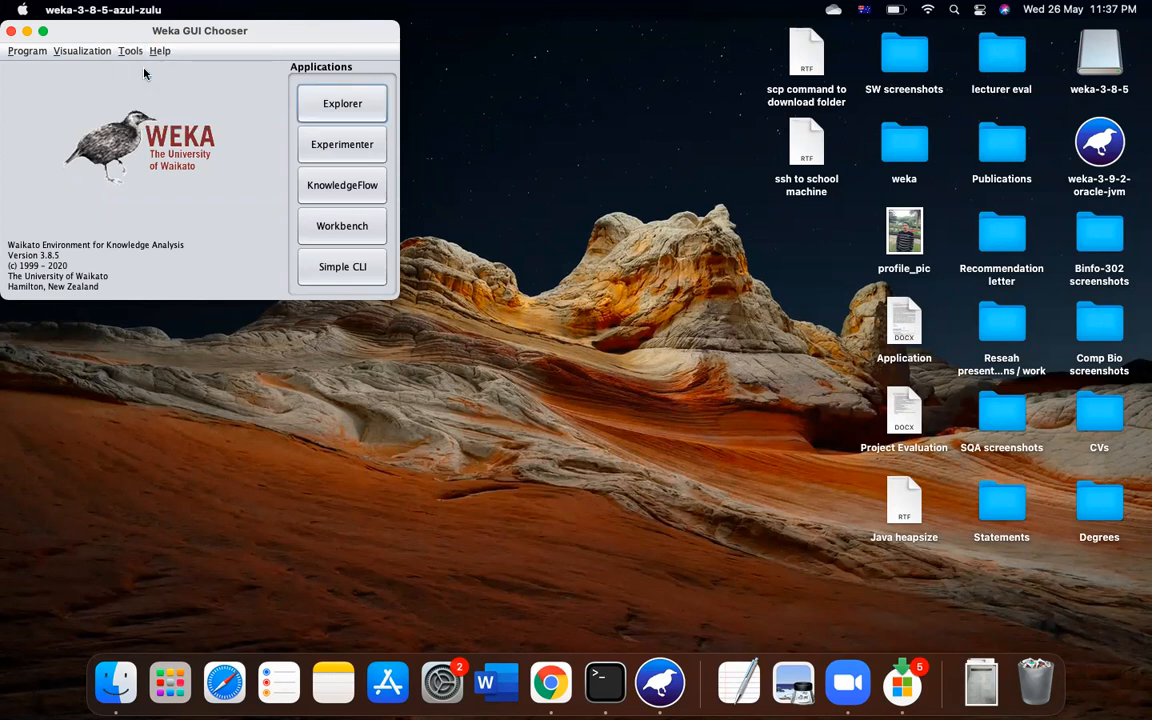
pyautogui.moveTo(130, 51)
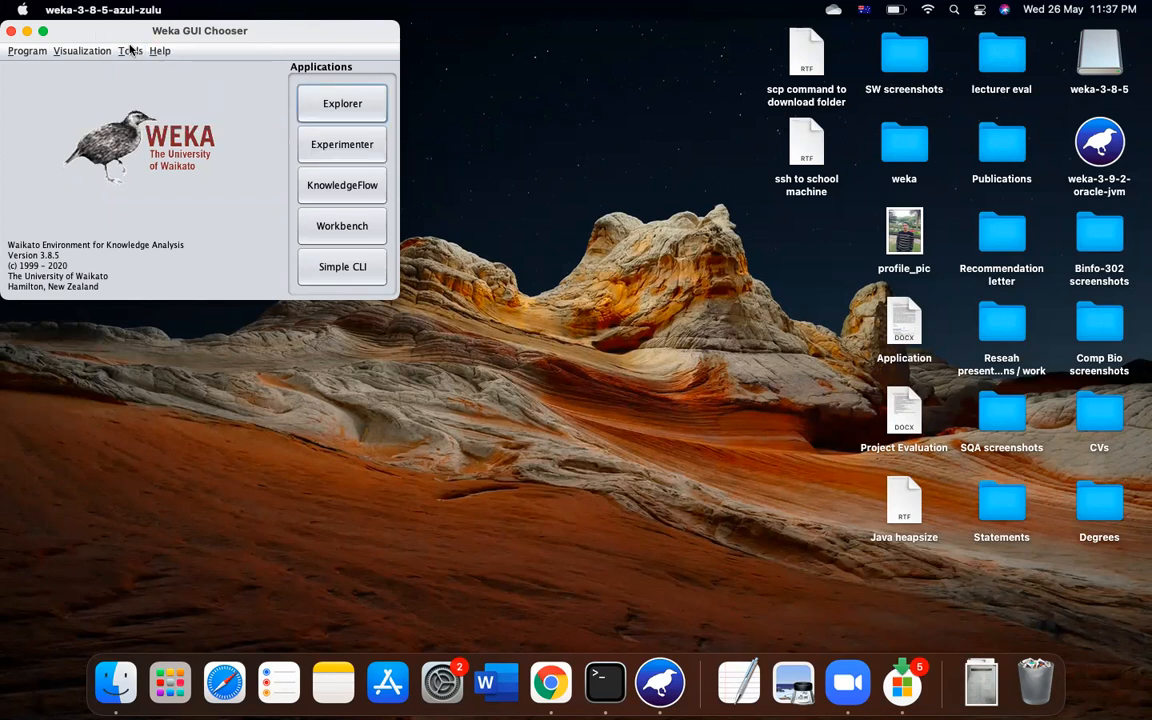
pyautogui.click(130, 50)
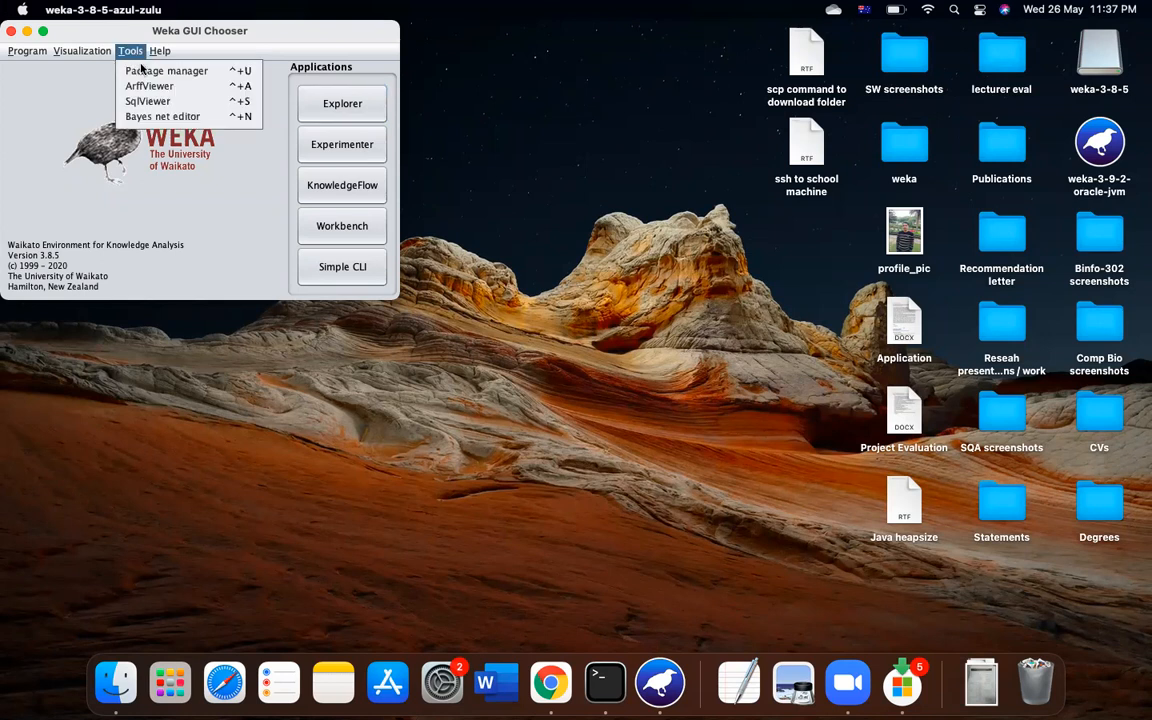
pyautogui.moveTo(166, 70)
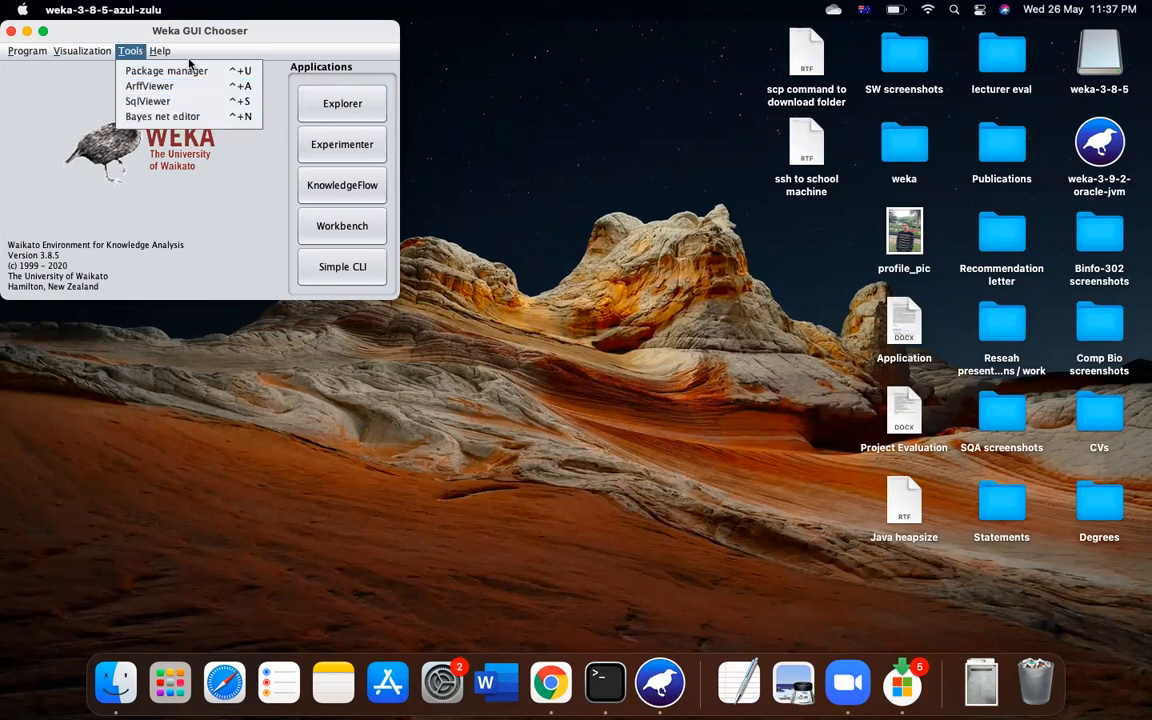
pyautogui.click(166, 70)
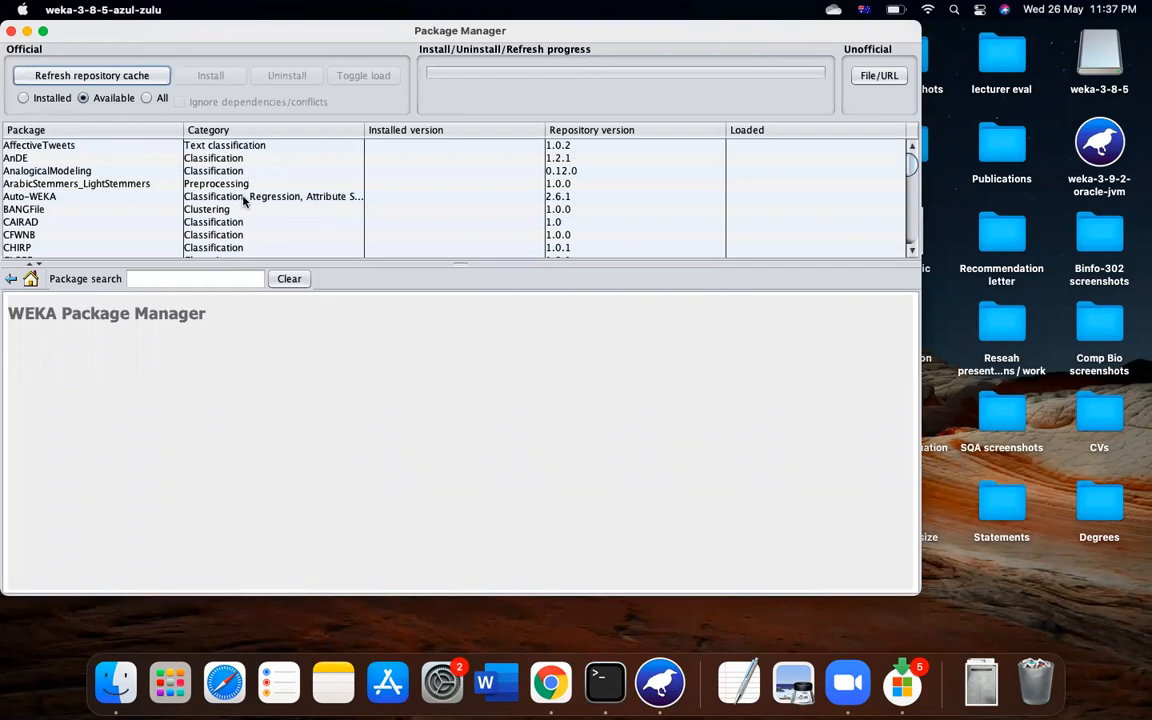
pyautogui.moveTo(167, 194)
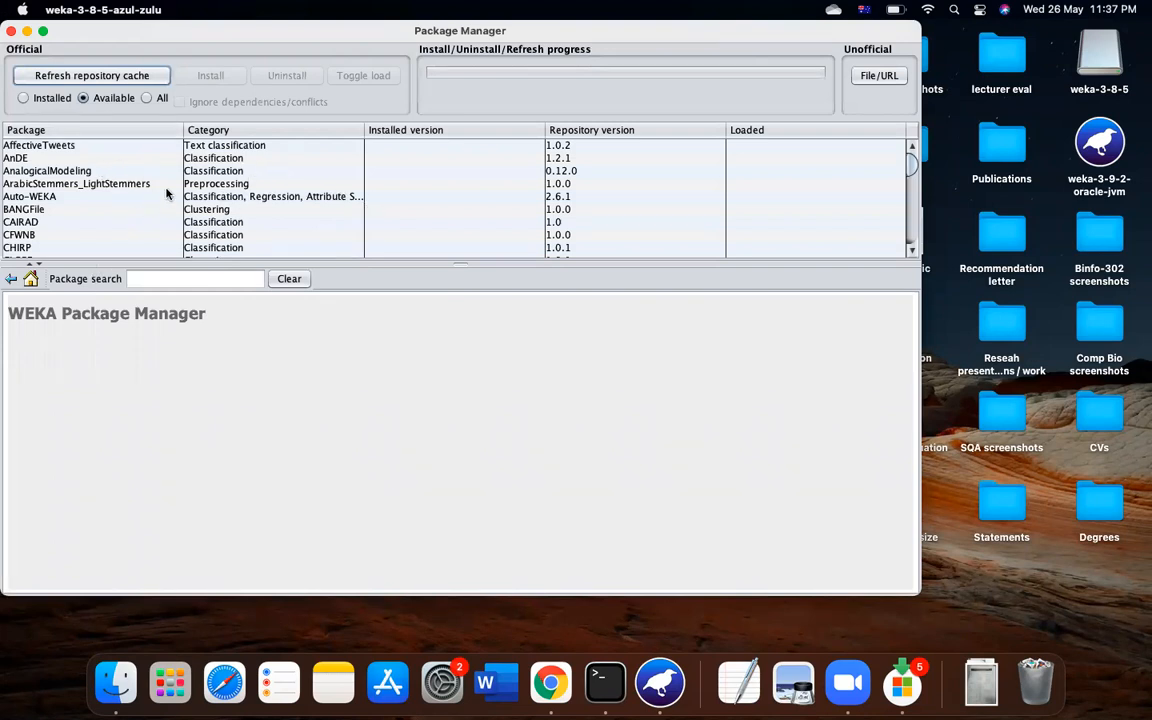
pyautogui.moveTo(421, 183)
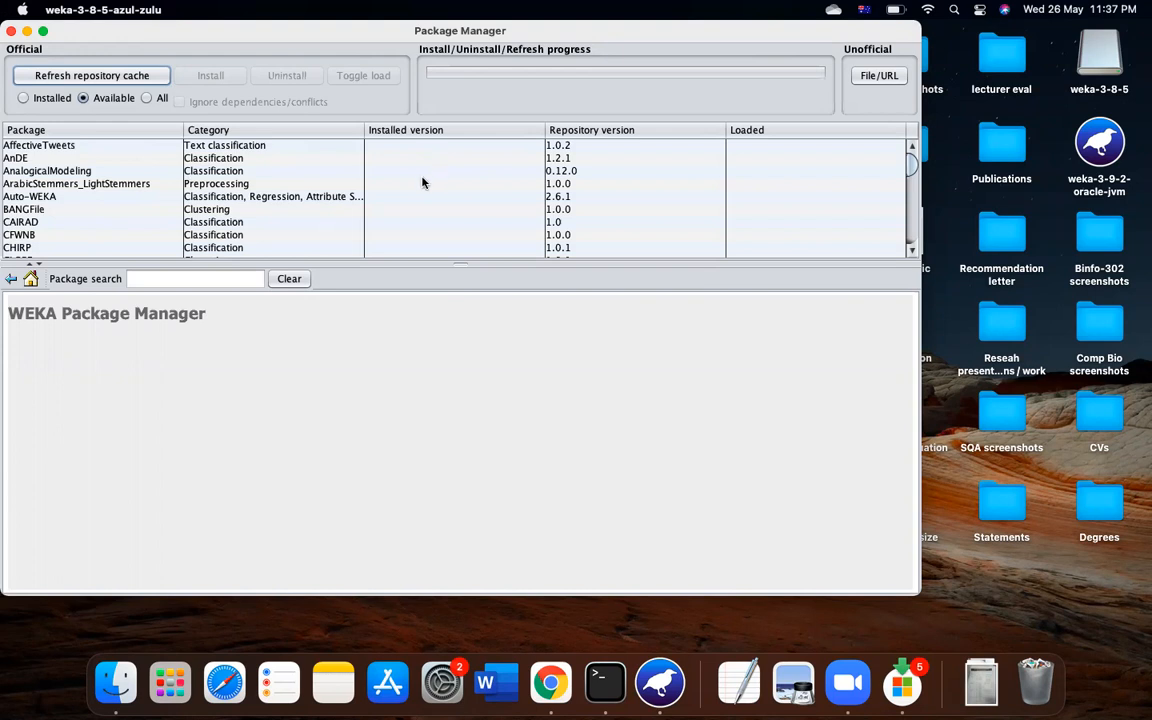
# Search packages for 'PSOsearch', clear the empty result, then search 'genetic'
pyautogui.click(195, 278)
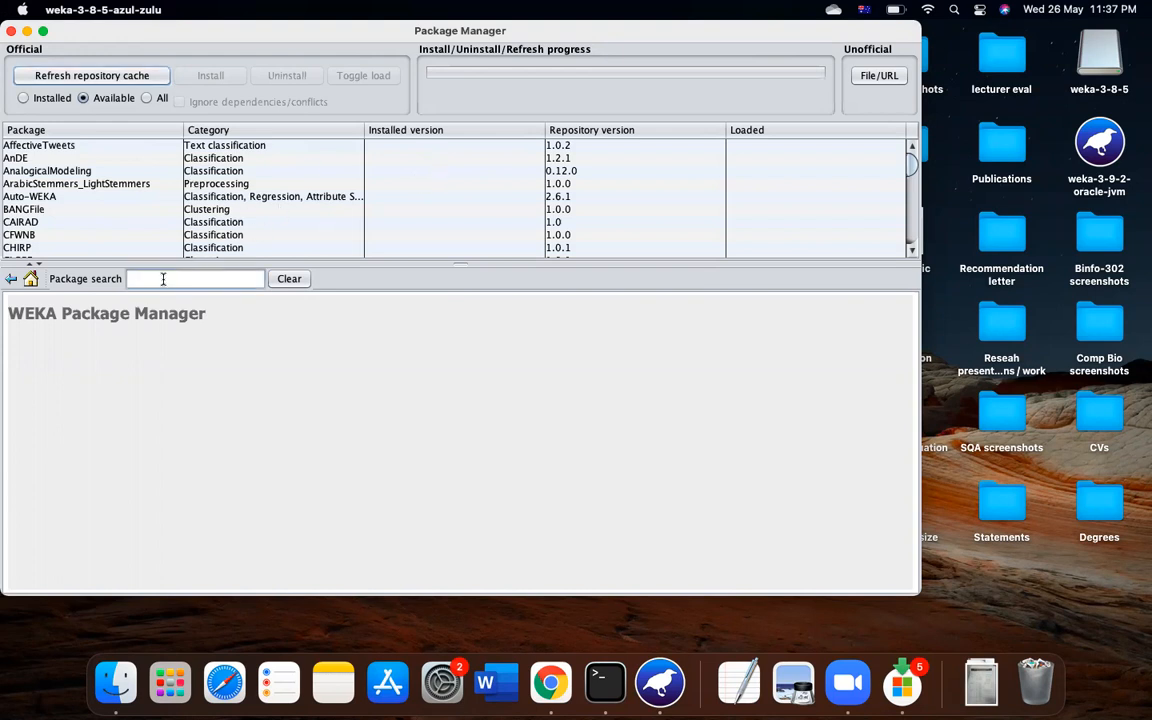
pyautogui.write('PSOse')
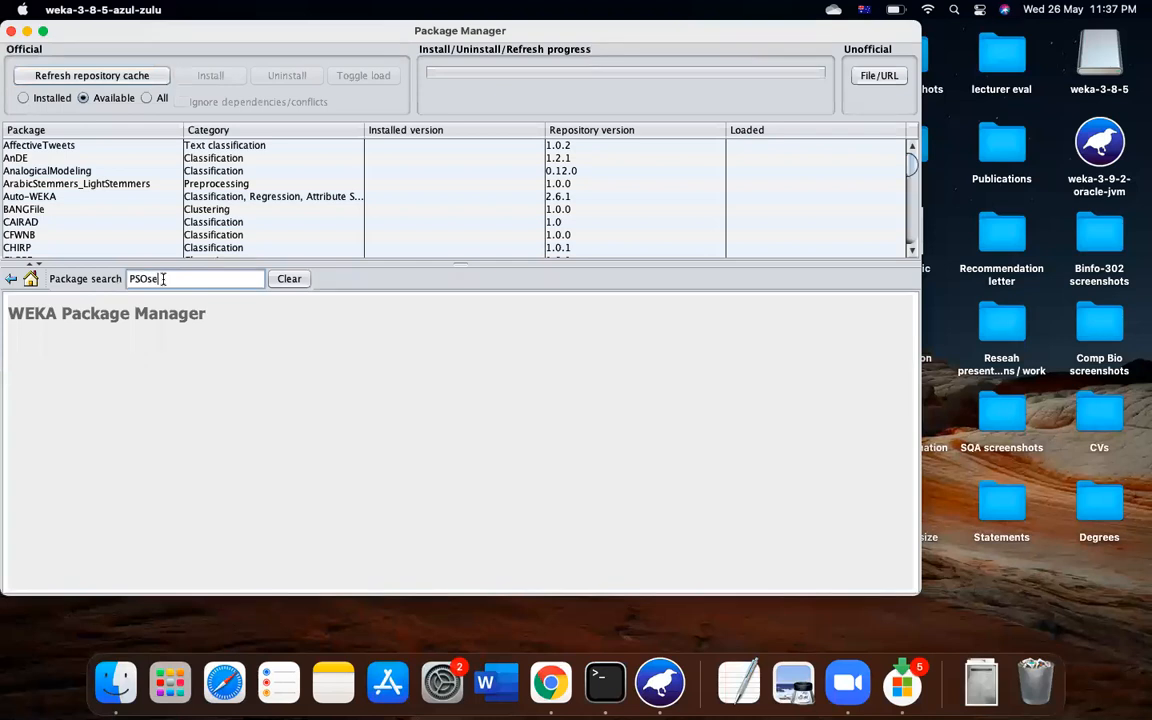
pyautogui.write('arch')
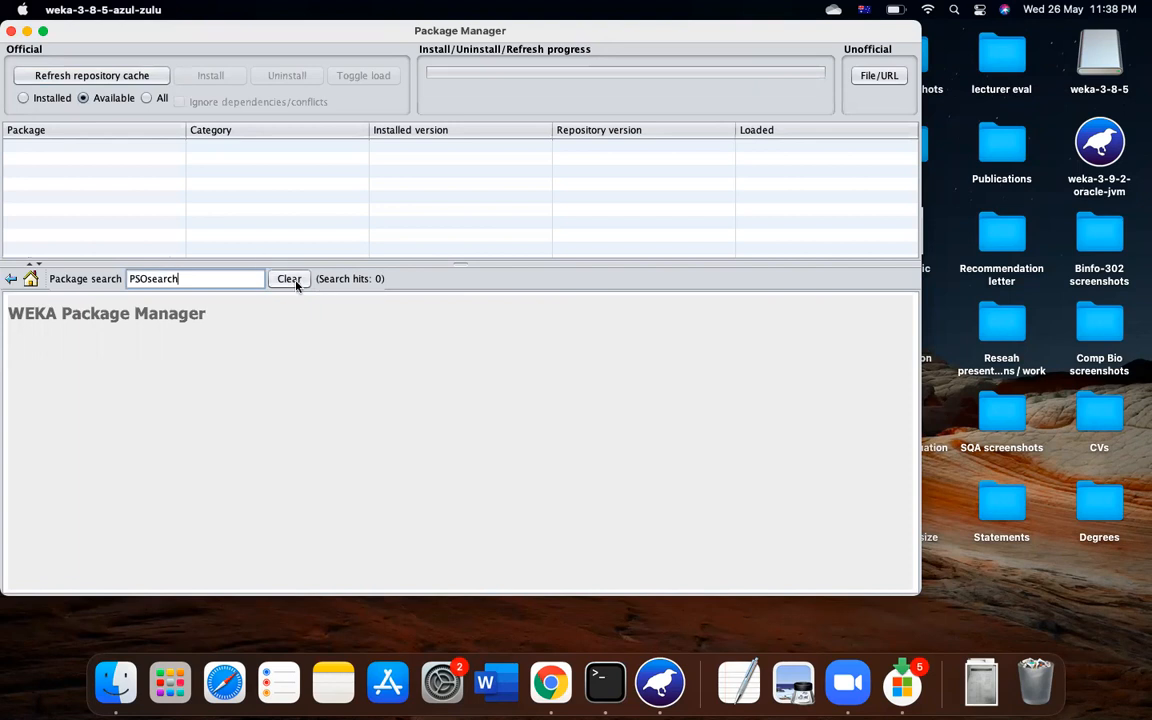
pyautogui.click(288, 278)
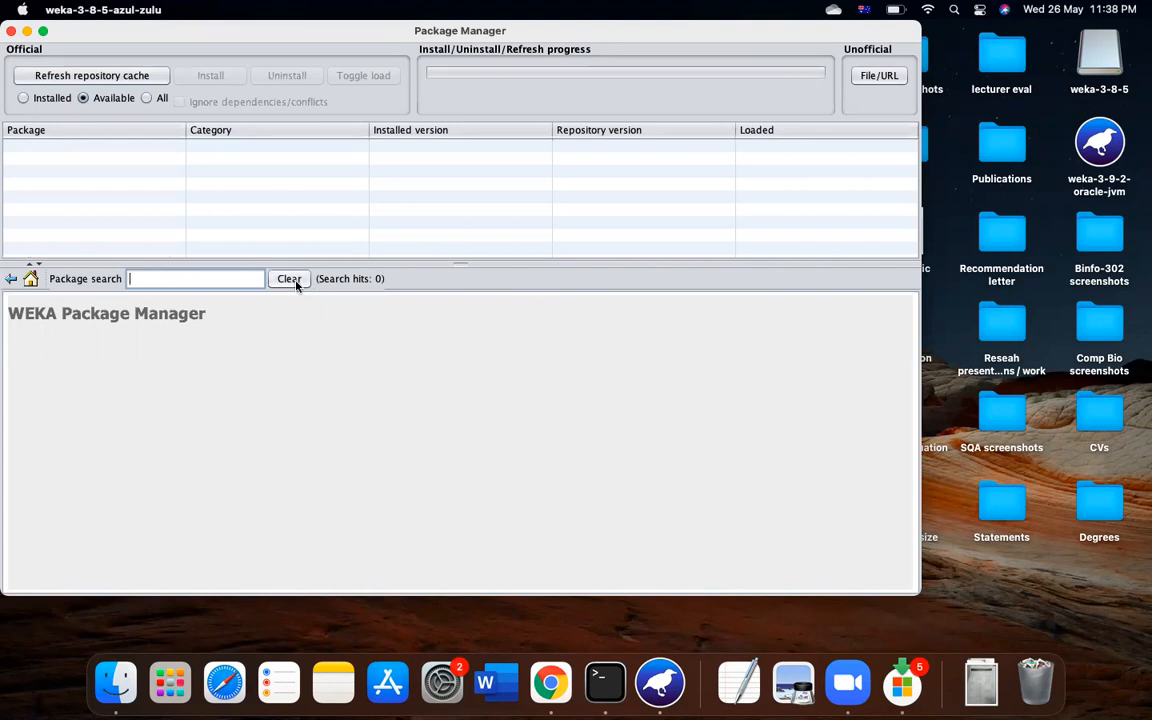
pyautogui.write('genet')
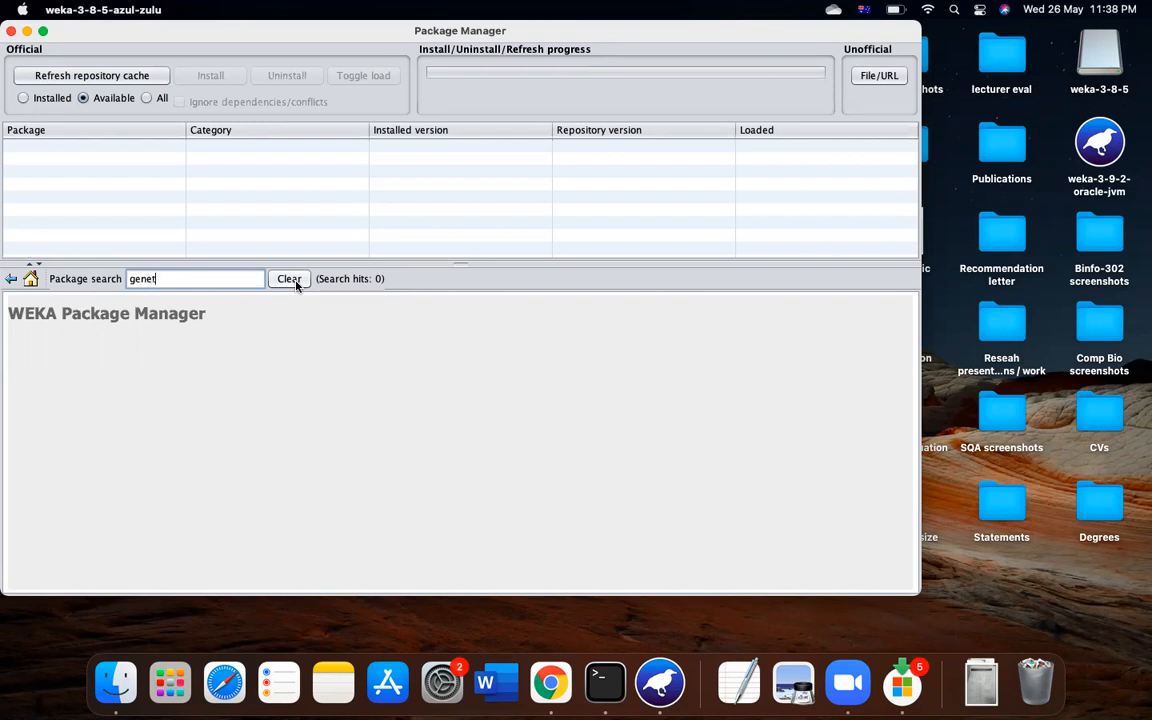
pyautogui.write('ic')
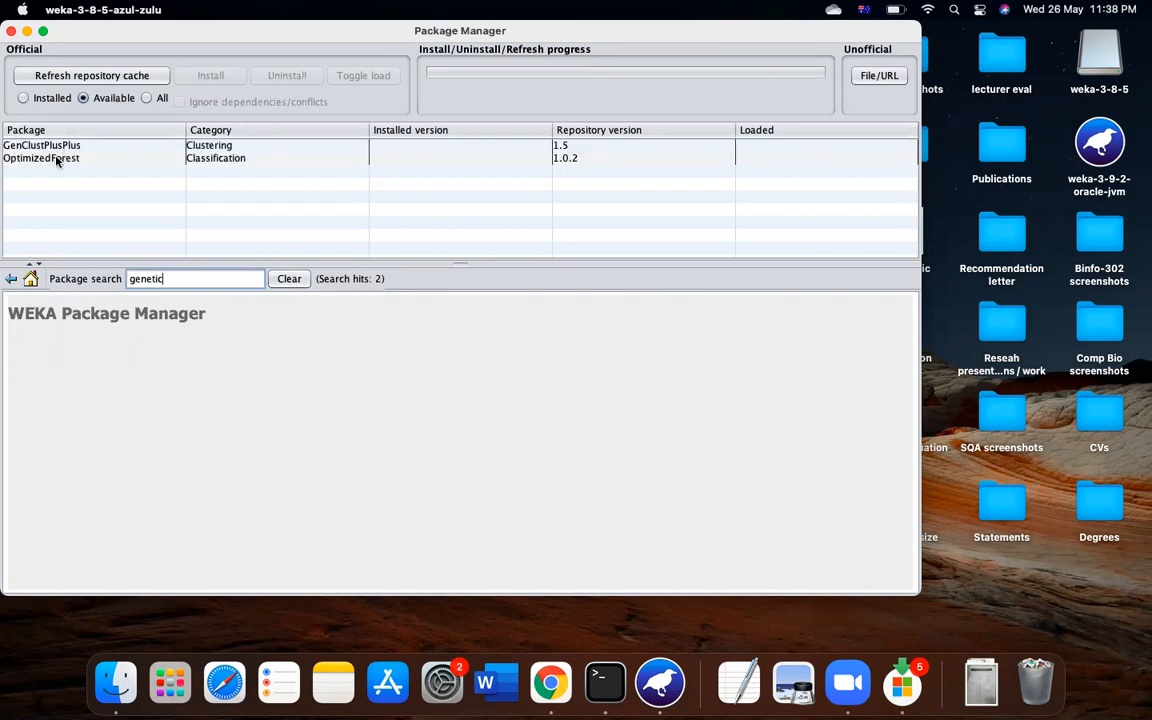
# View GenClustPlusPlus and OptimizedForest details, list installed packages, then list all
pyautogui.click(42, 145)
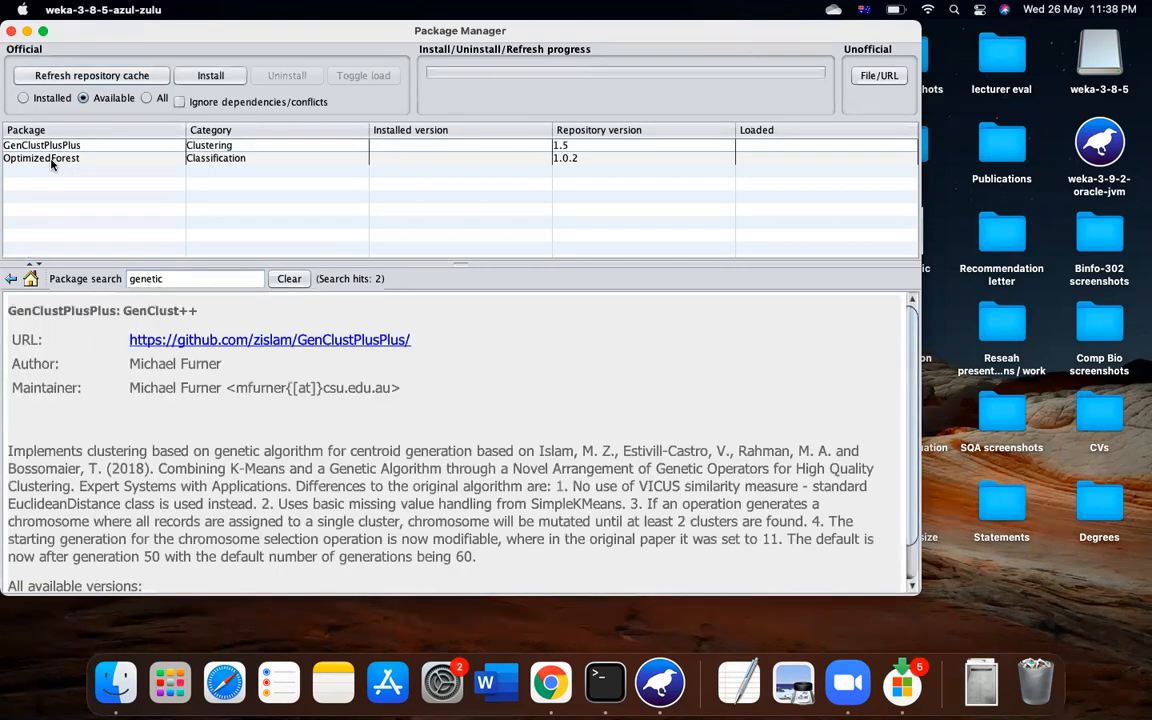
pyautogui.click(41, 158)
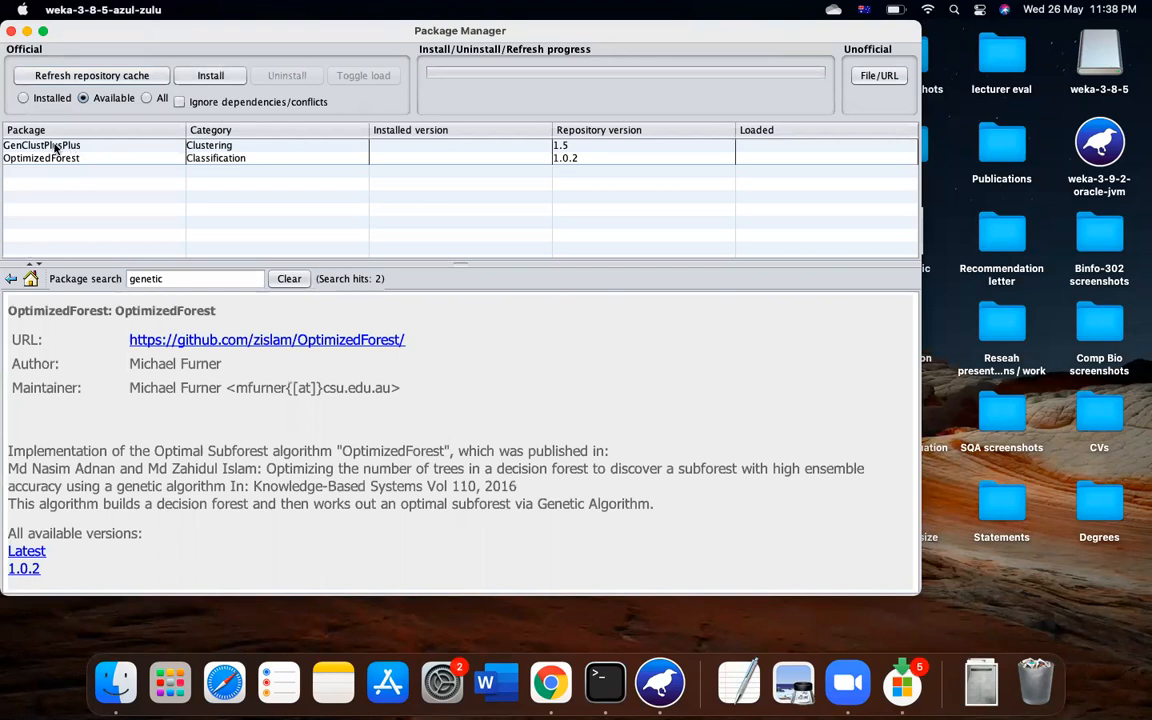
pyautogui.click(23, 97)
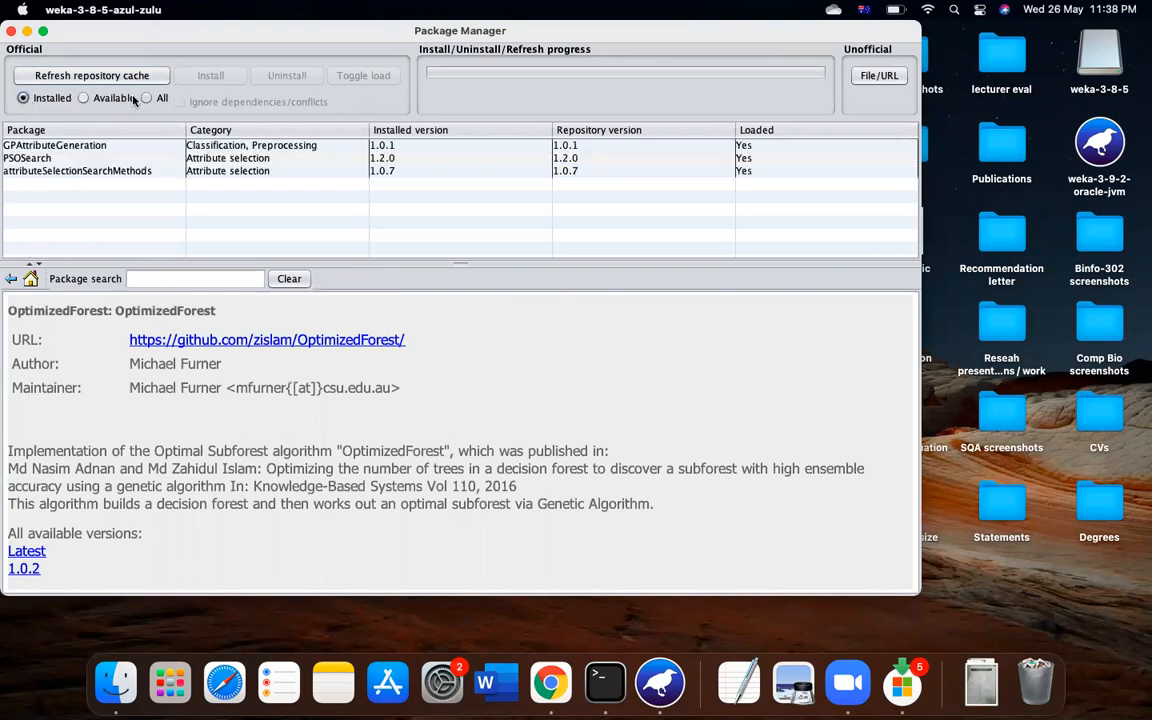
pyautogui.click(147, 98)
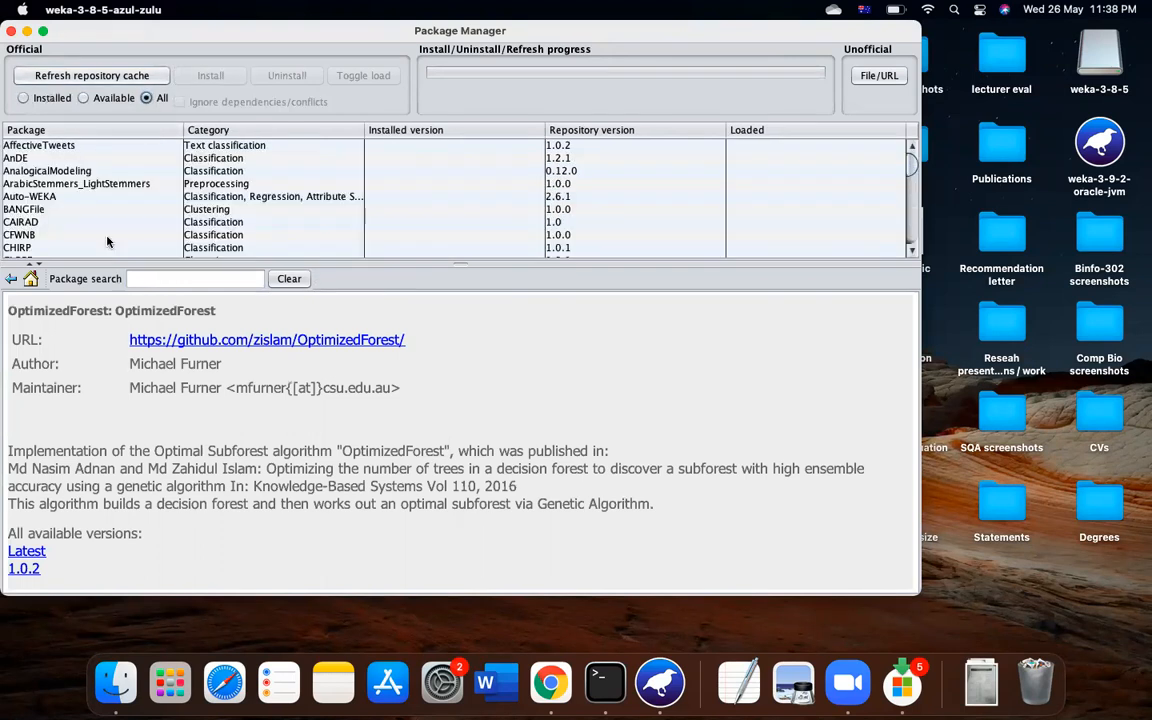
# Search 'PSOsearch' and read PSOSearch's description, showing version 1.2.0 installed
pyautogui.write('GE')
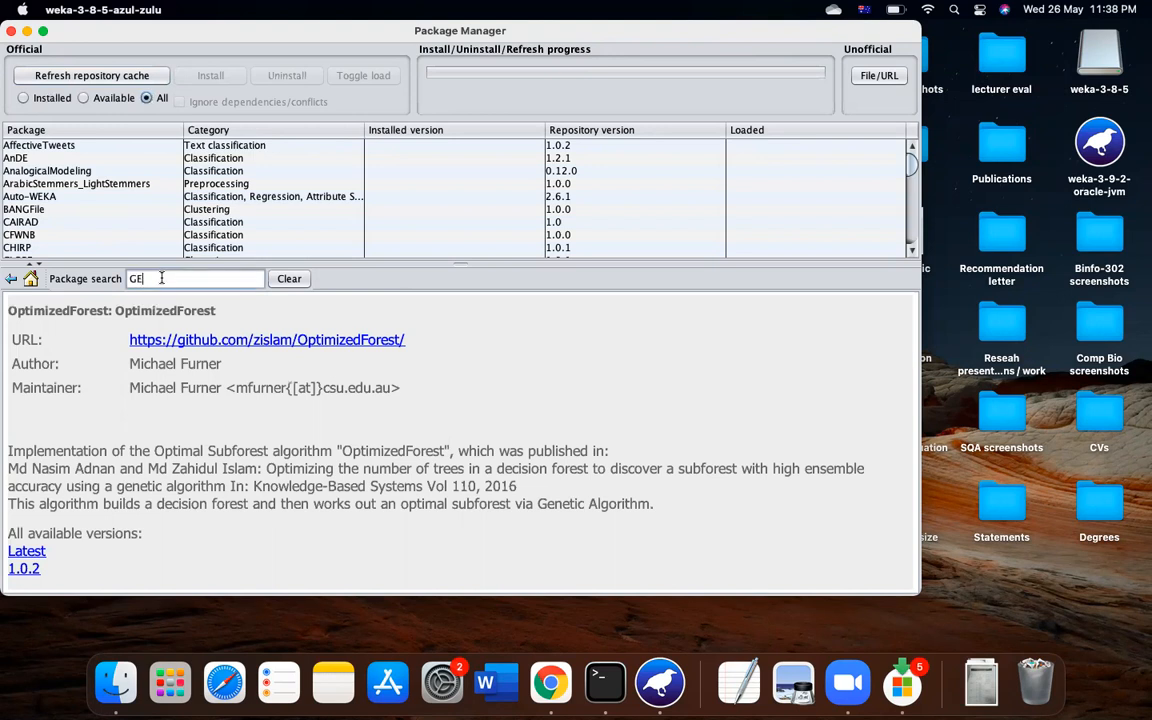
pyautogui.press('Backspace')
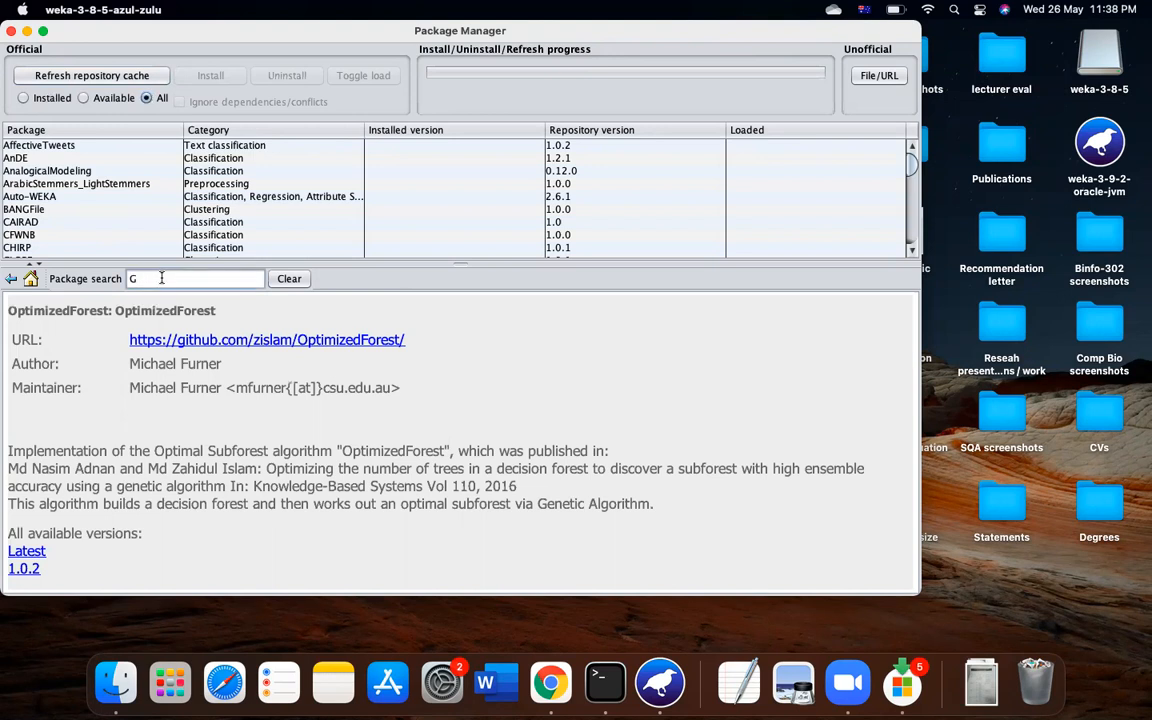
pyautogui.write('PSO')
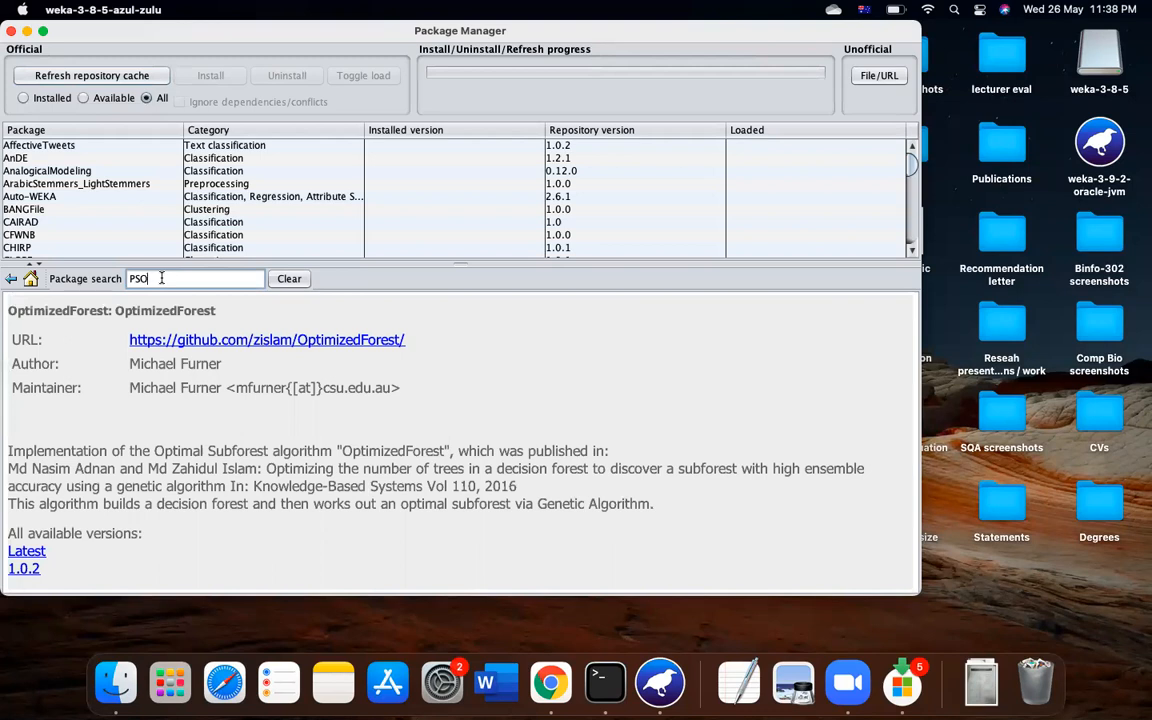
pyautogui.write('search')
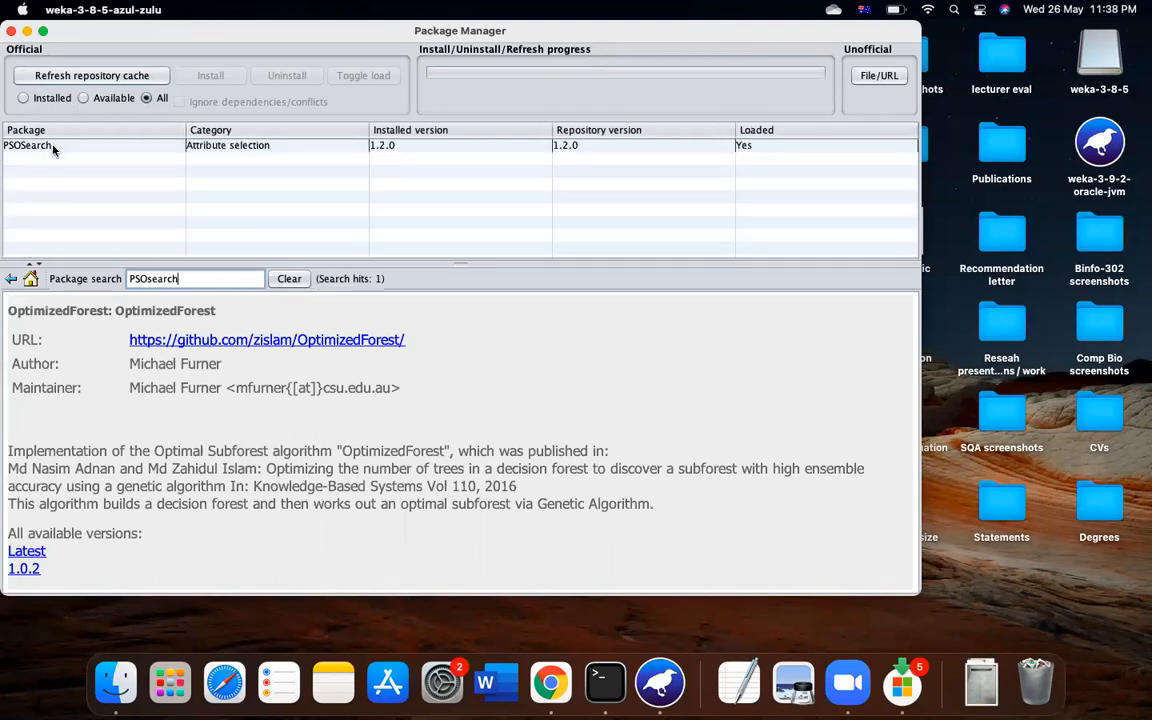
pyautogui.click(27, 145)
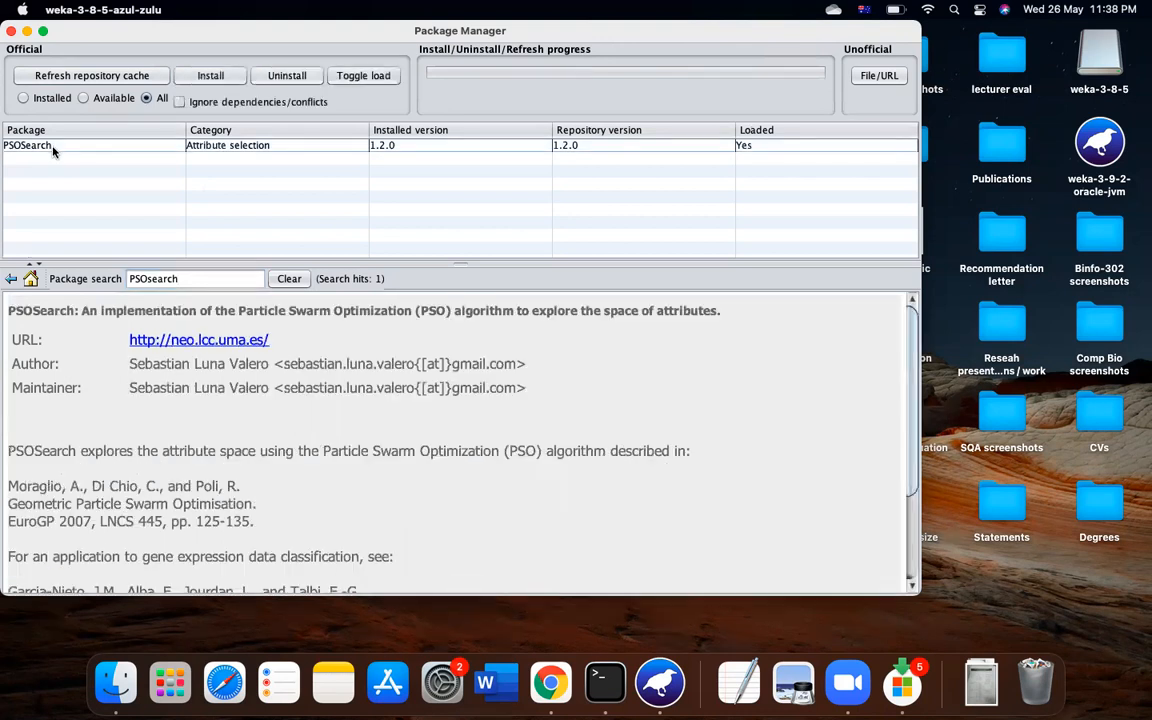
pyautogui.scroll(-3)
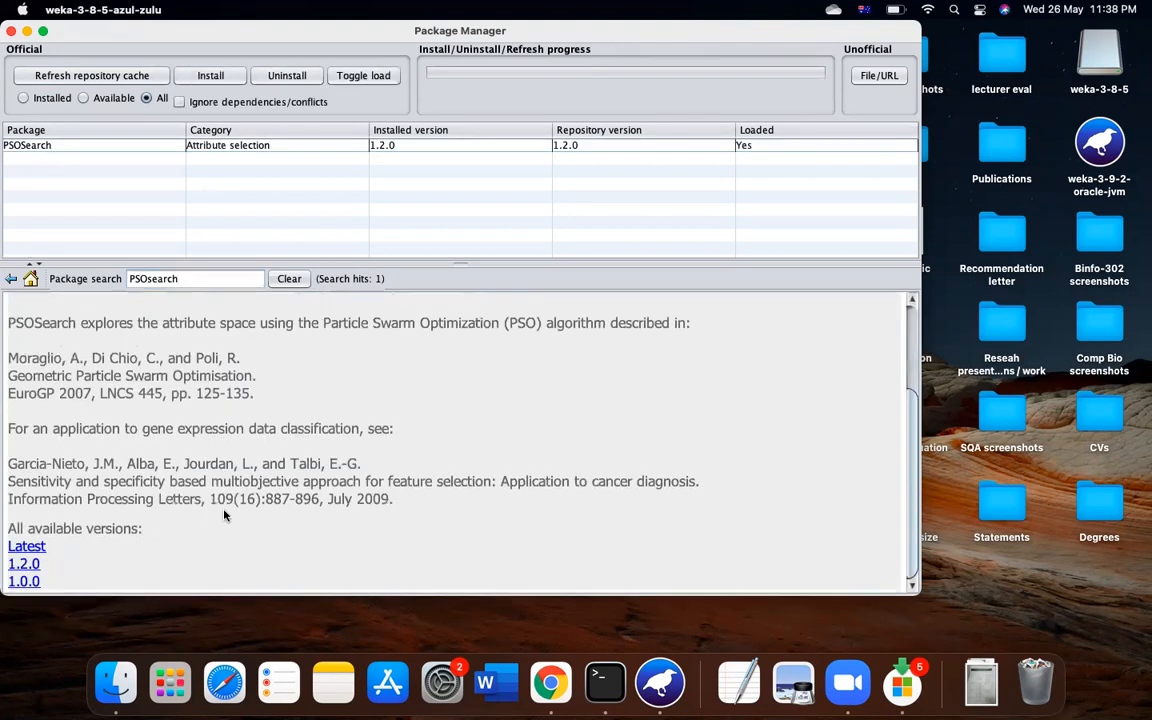
pyautogui.scroll(3)
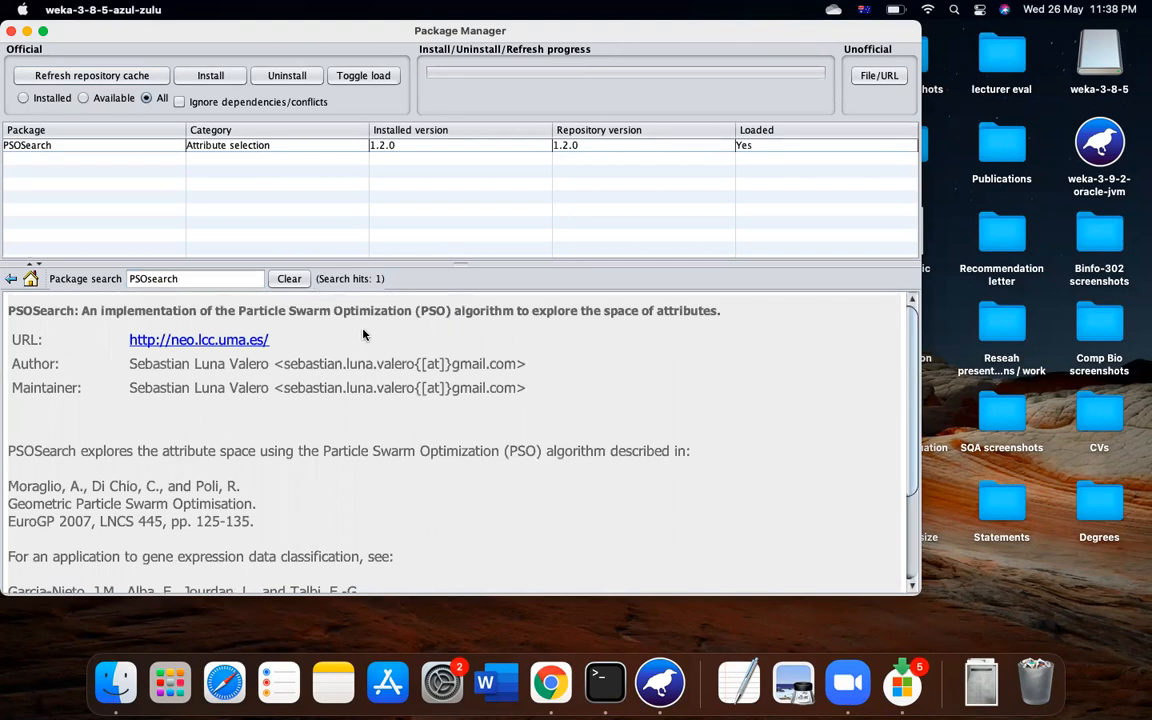
pyautogui.scroll(-3)
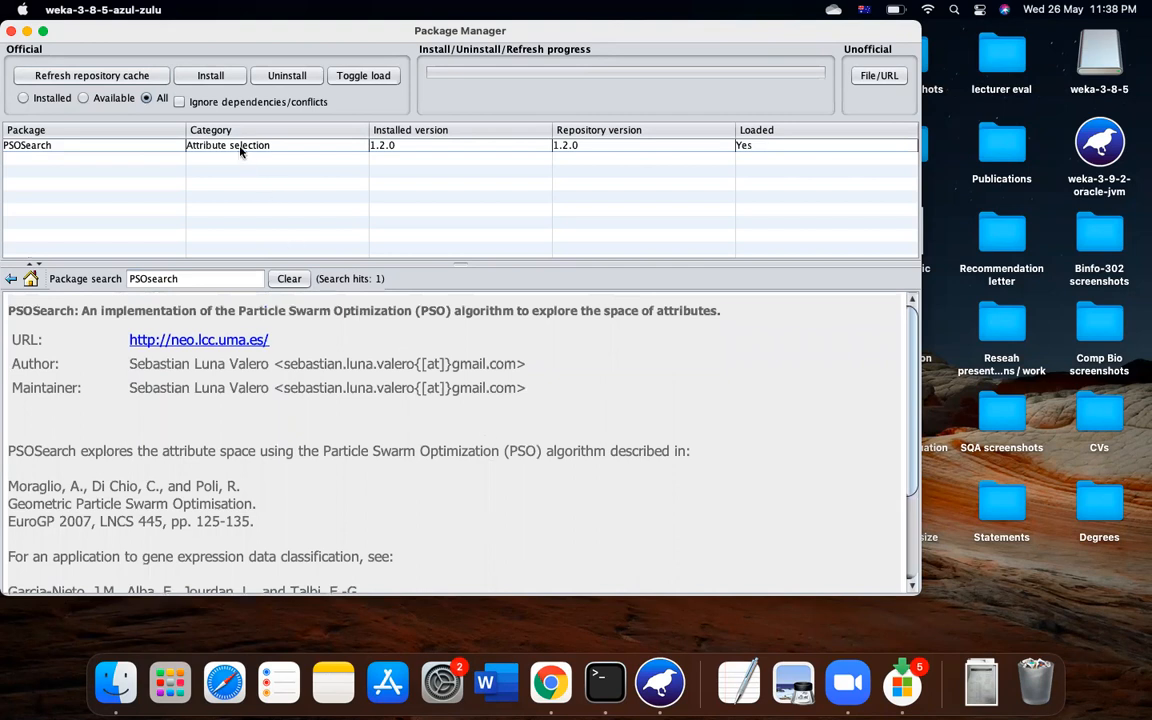
pyautogui.moveTo(424, 150)
pyautogui.write('Genetic')
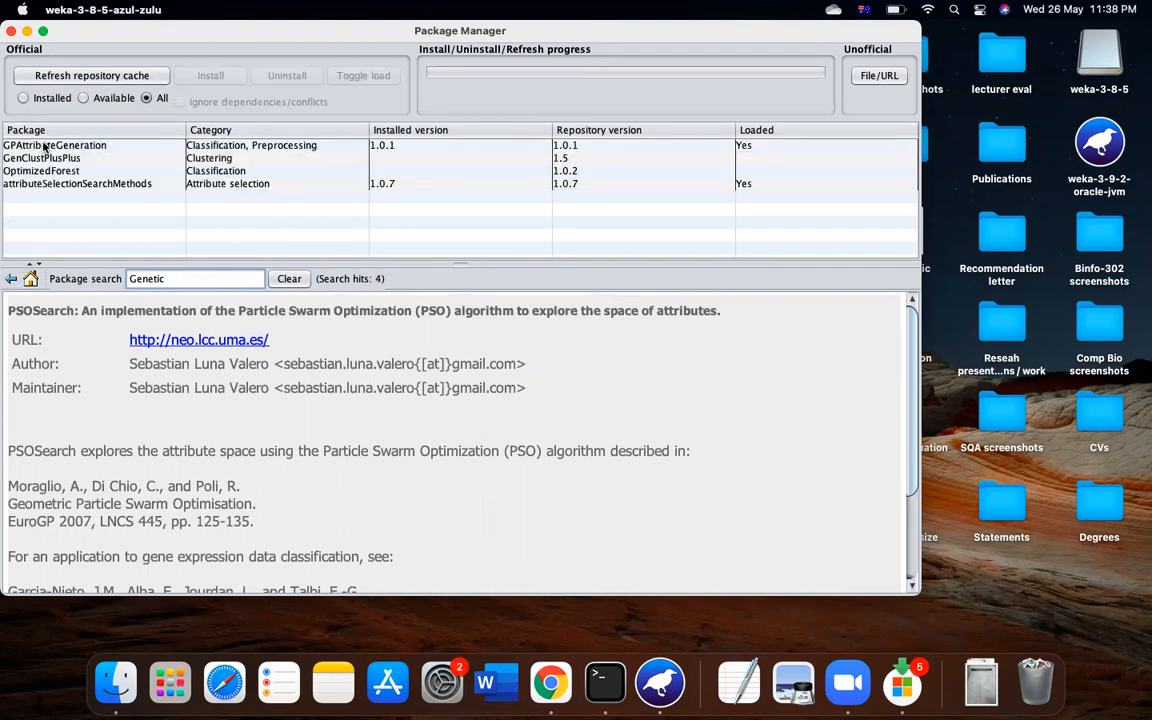
# View details of GPAttributeGeneration, GenClustPlusPlus, and finally OptimizedForest
pyautogui.click(55, 145)
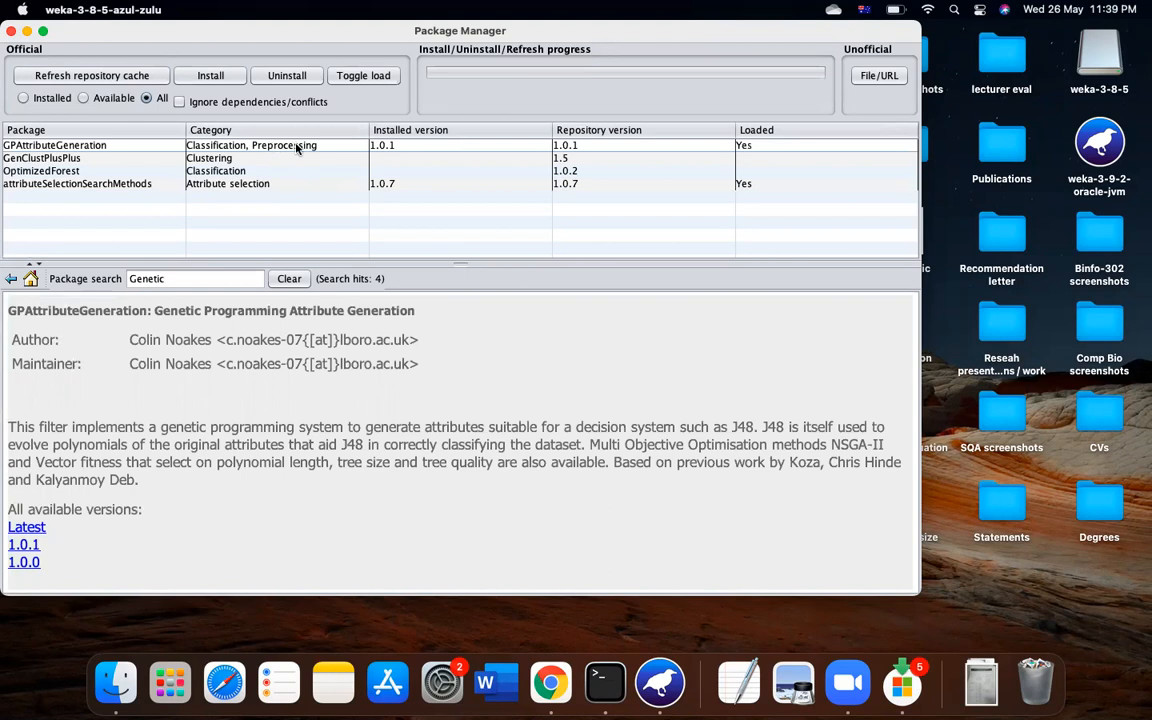
pyautogui.moveTo(320, 148)
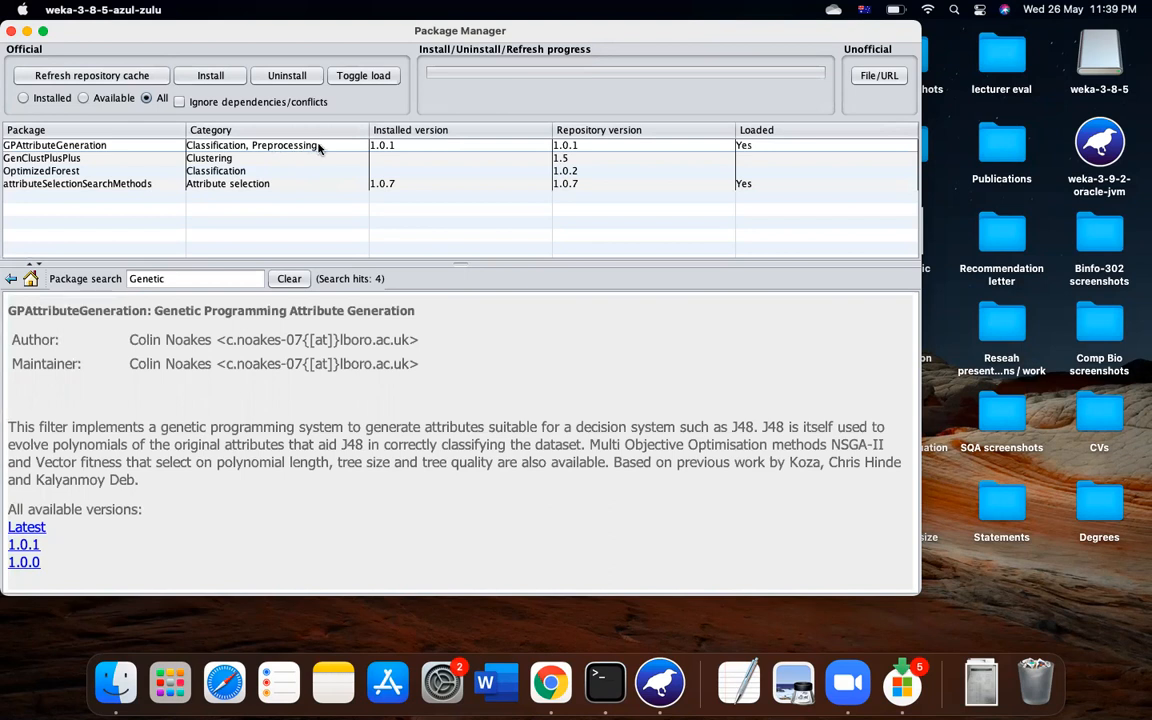
pyautogui.moveTo(113, 151)
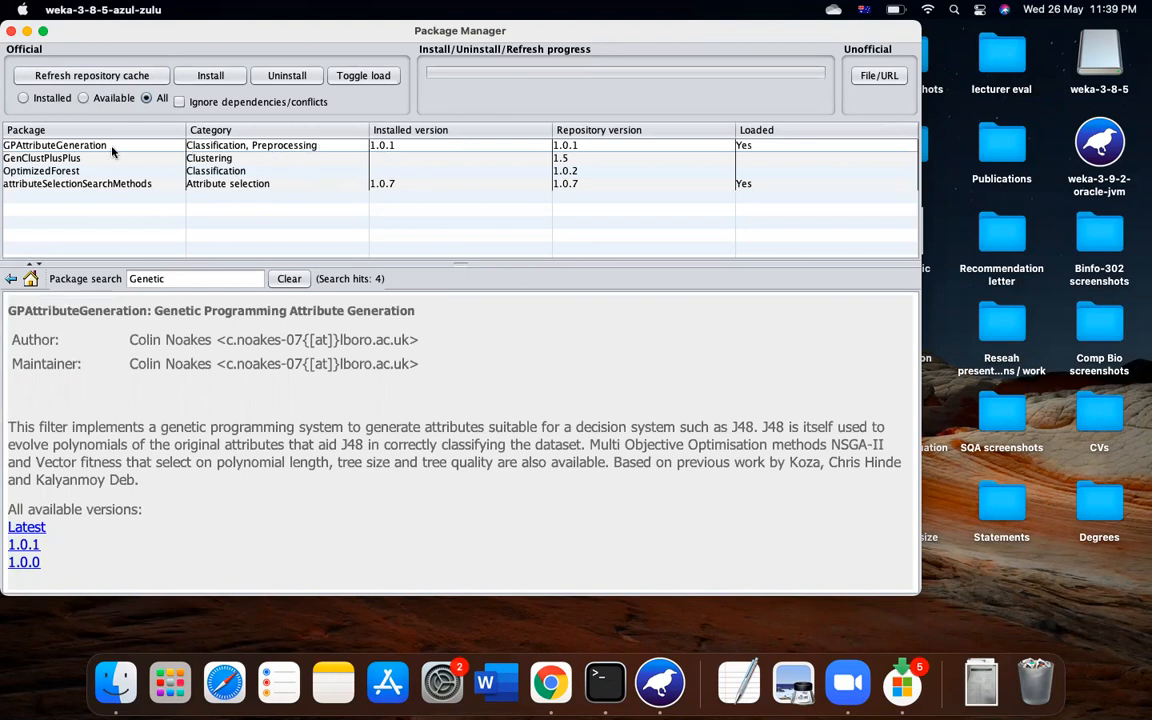
pyautogui.click(42, 158)
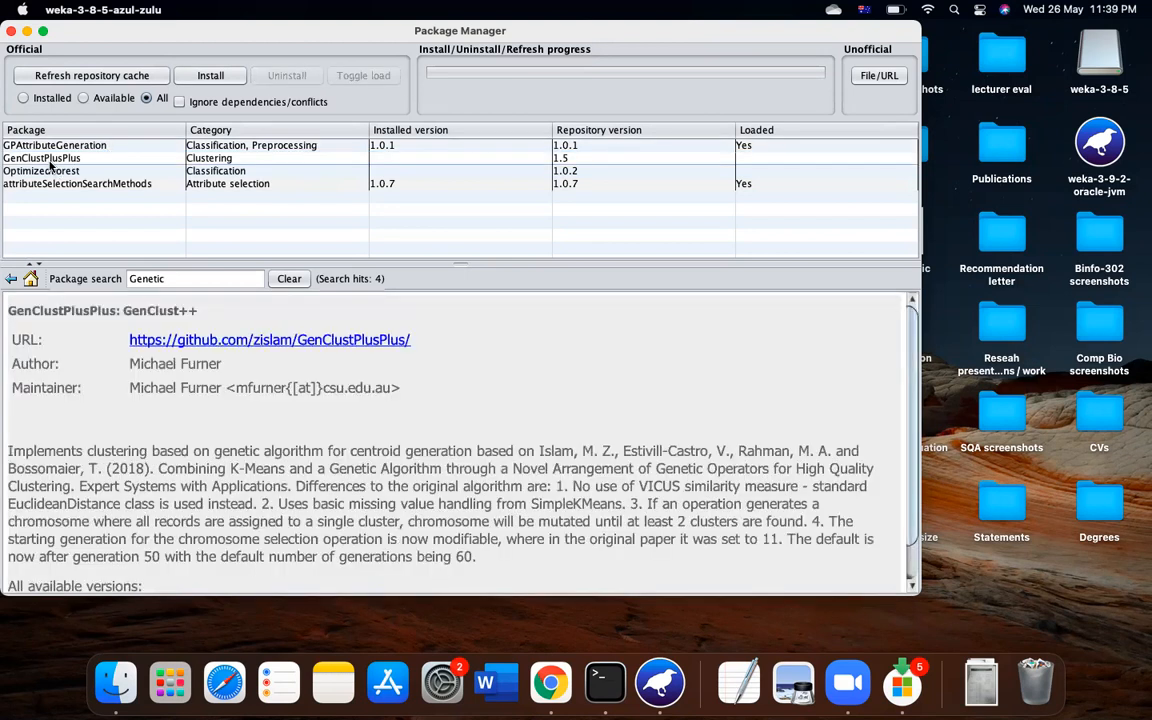
pyautogui.click(41, 170)
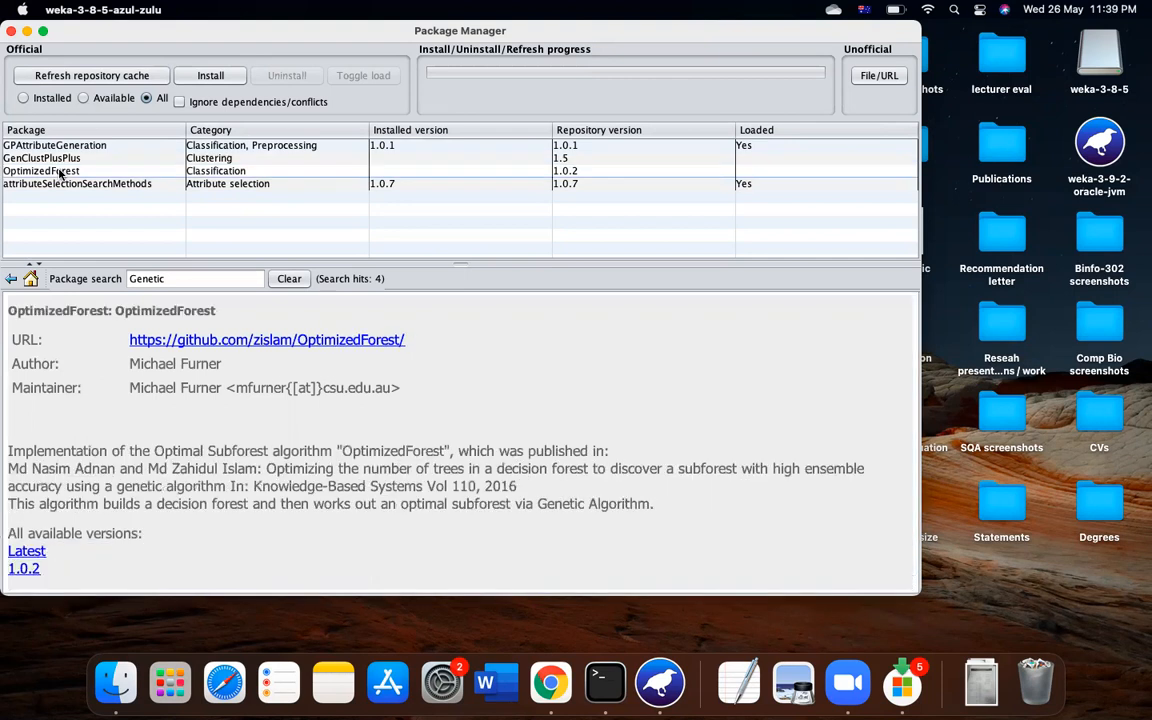
pyautogui.moveTo(340, 458)
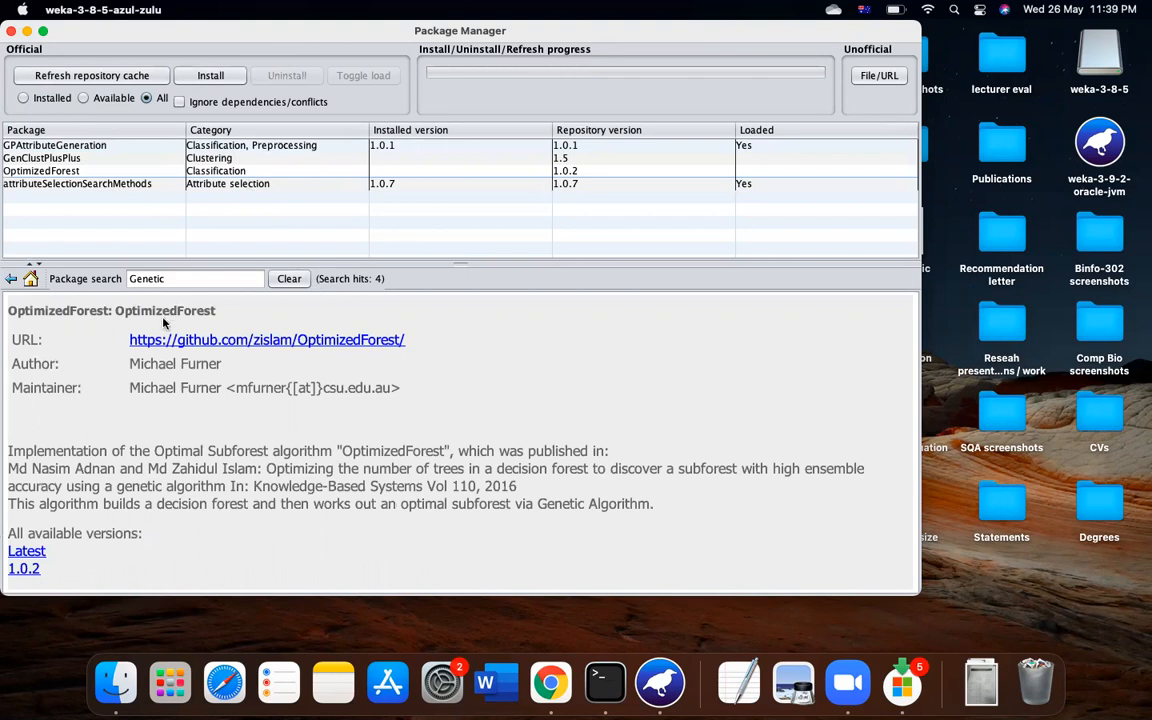
pyautogui.moveTo(283, 361)
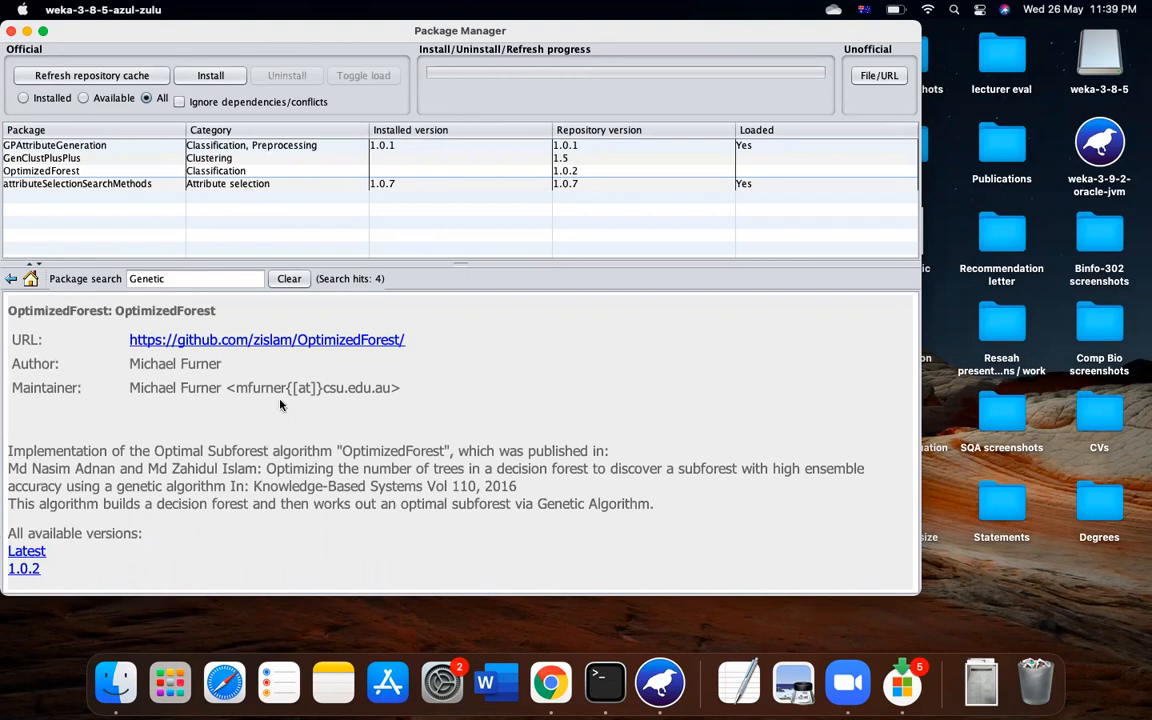
pyautogui.moveTo(256, 363)
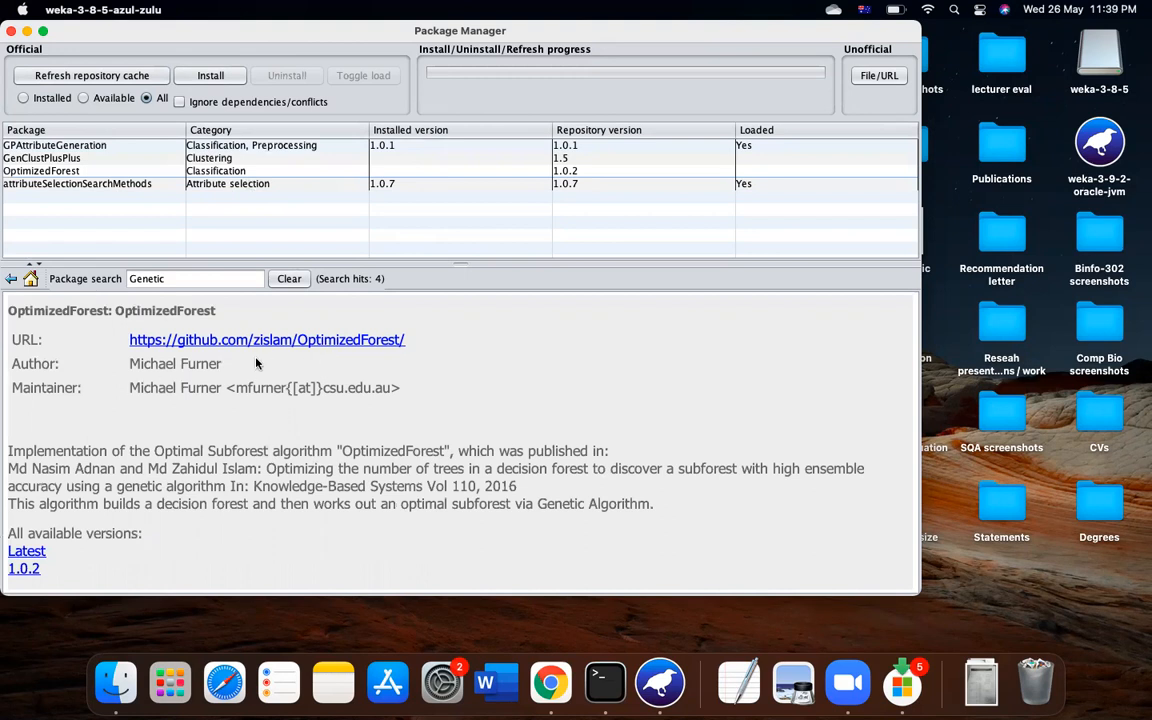
pyautogui.moveTo(266, 204)
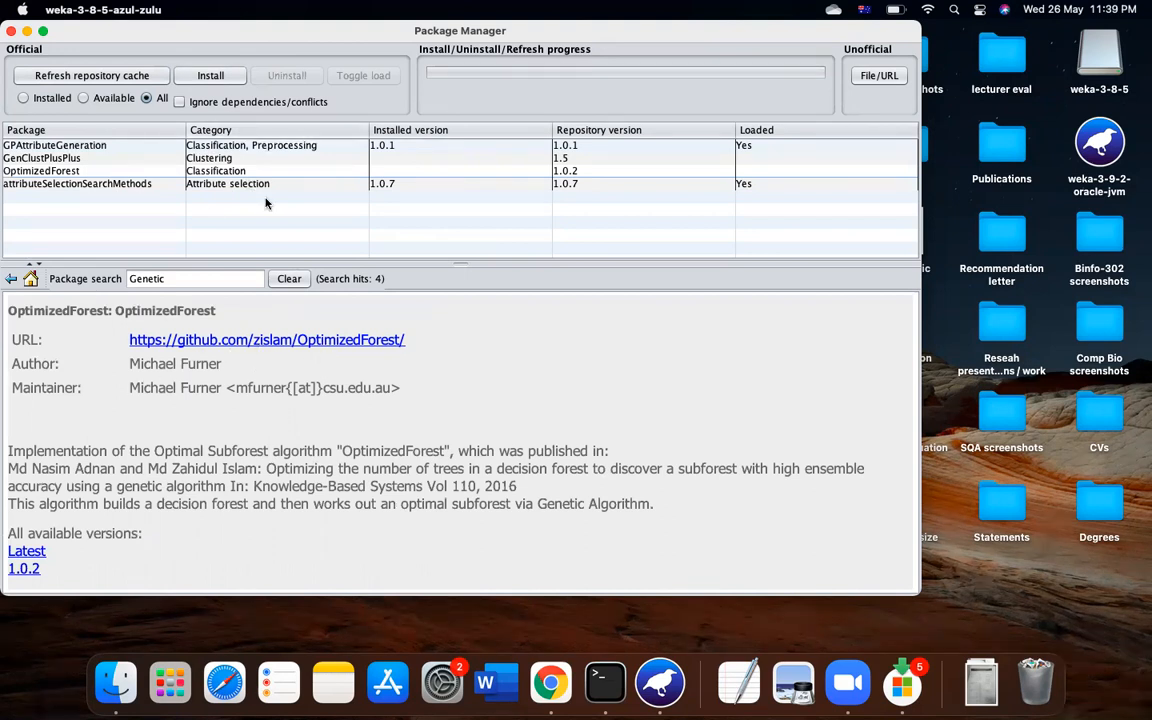
pyautogui.moveTo(472, 648)
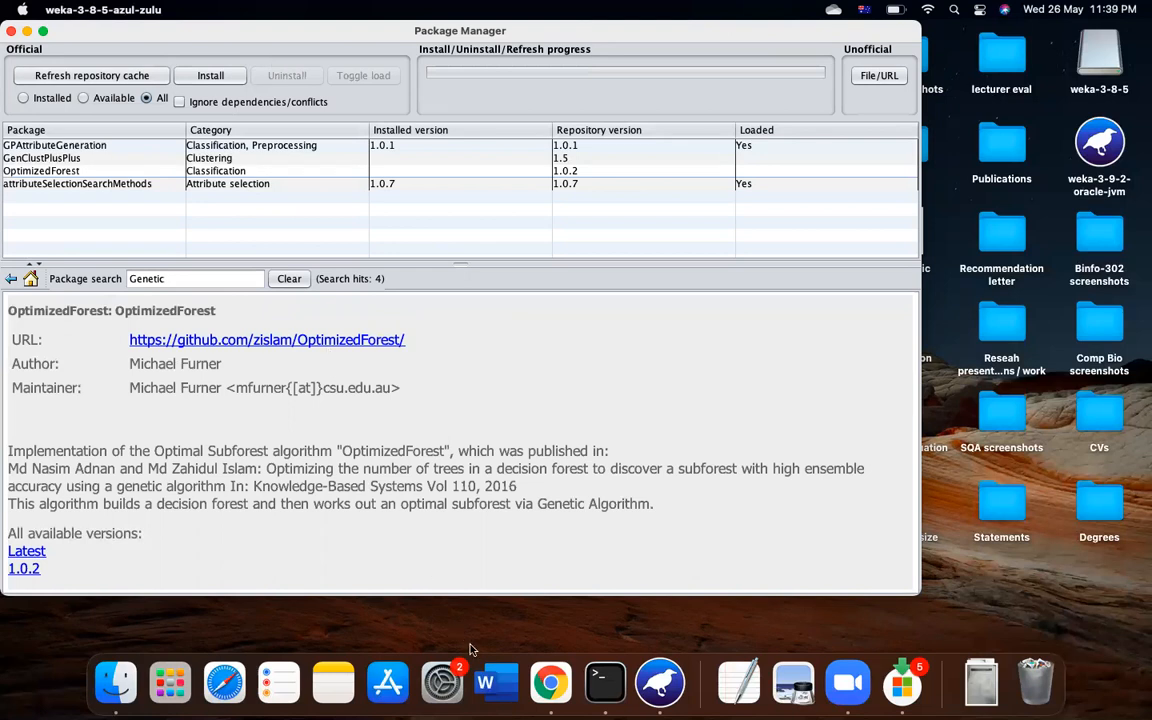